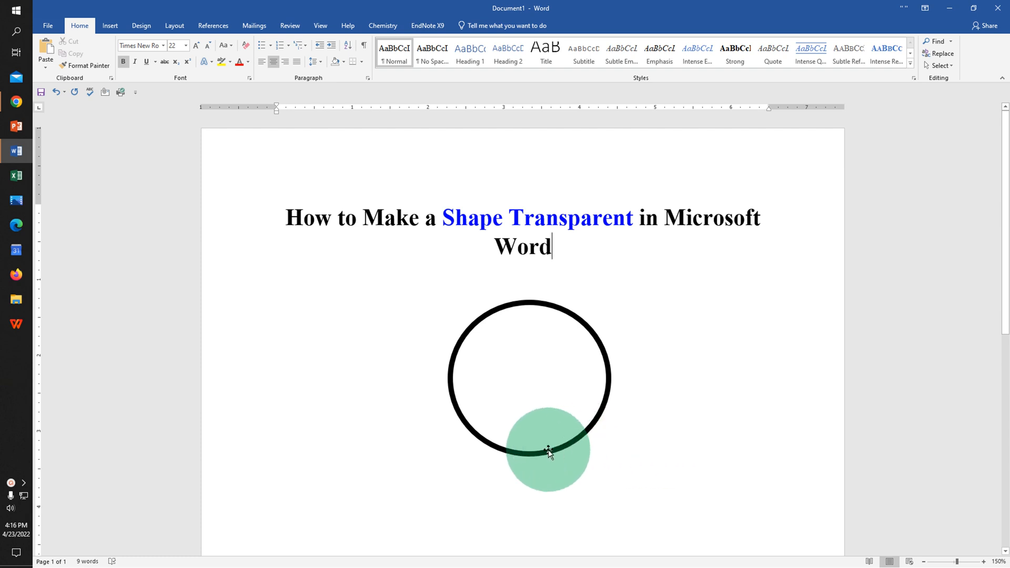
# Drag the black-outlined circle around and drop it below the title, left of centre
pyautogui.moveTo(548, 451); pyautogui.dragTo(557, 391)
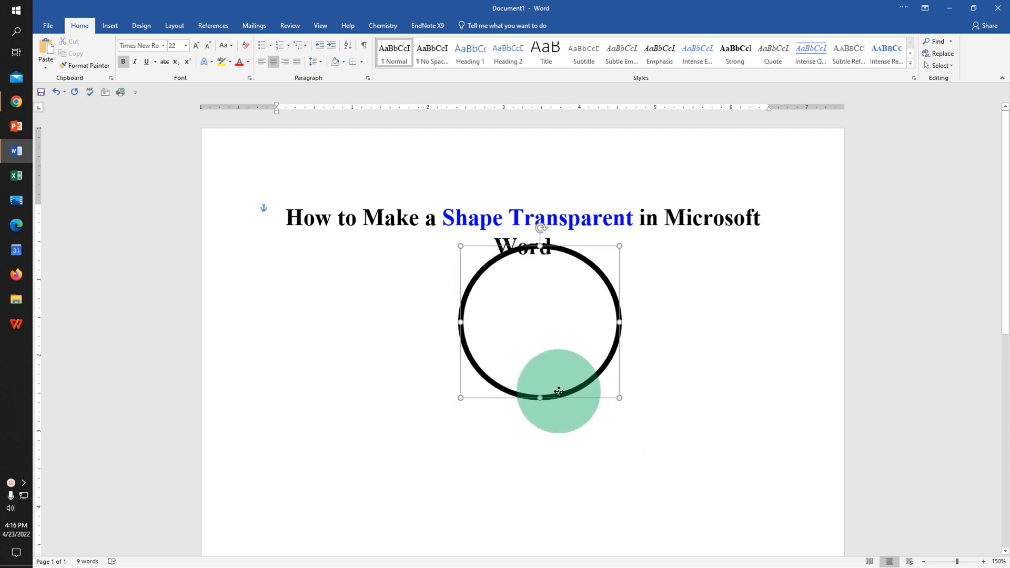
pyautogui.moveTo(540, 396); pyautogui.dragTo(554, 344)
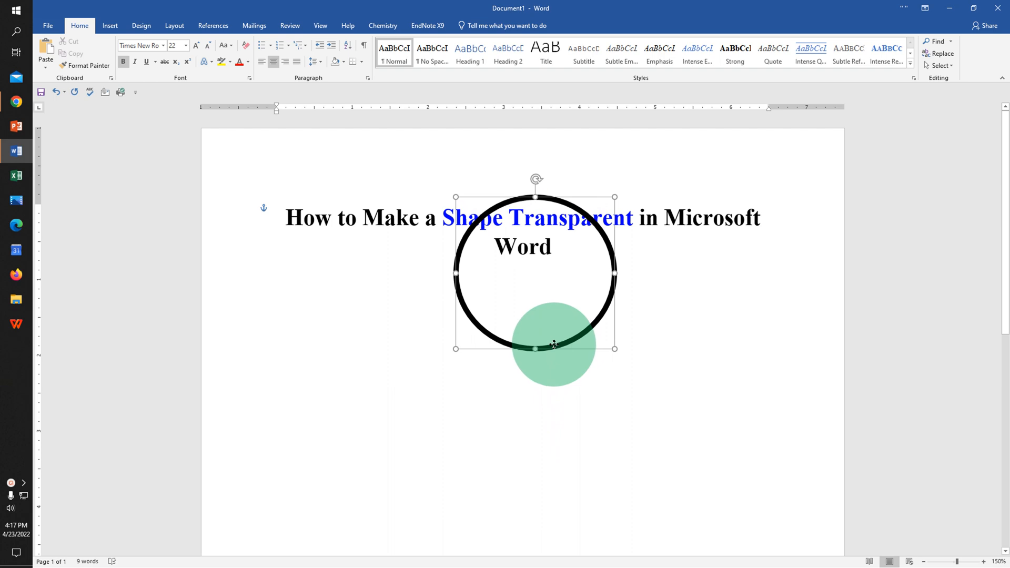
pyautogui.moveTo(554, 344); pyautogui.dragTo(339, 298)
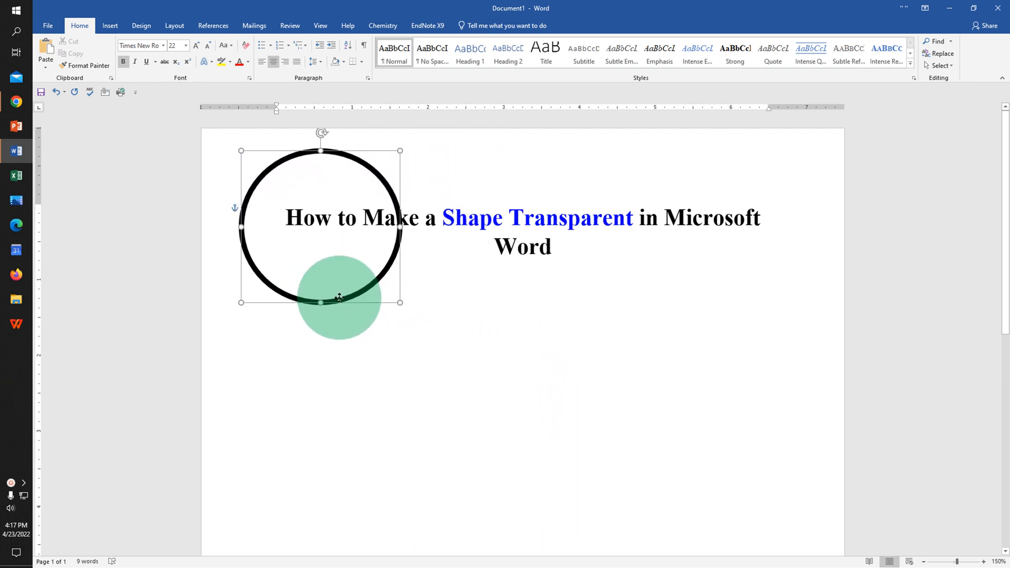
pyautogui.moveTo(339, 298); pyautogui.dragTo(420, 304)
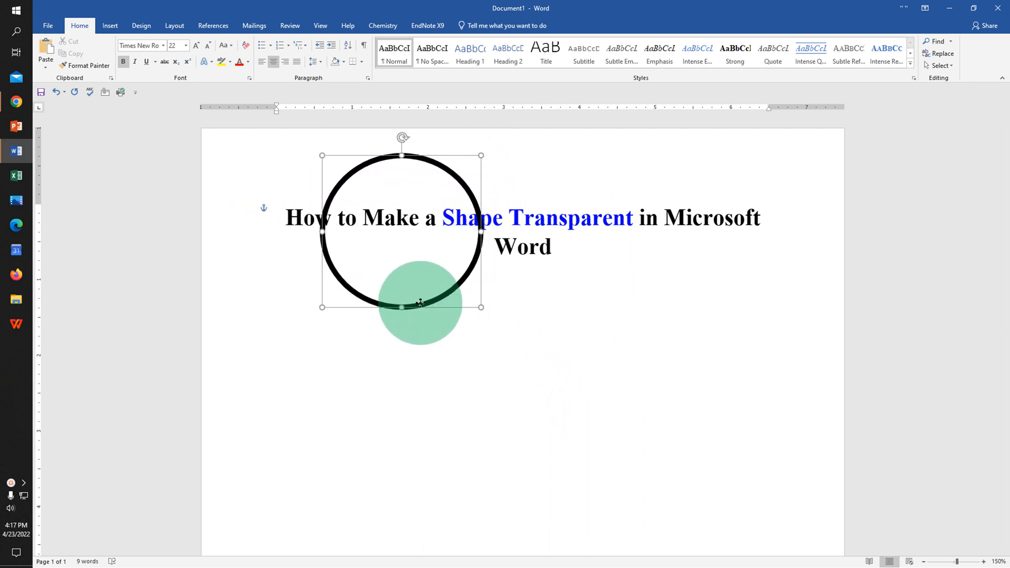
pyautogui.moveTo(401, 230); pyautogui.dragTo(520, 385)
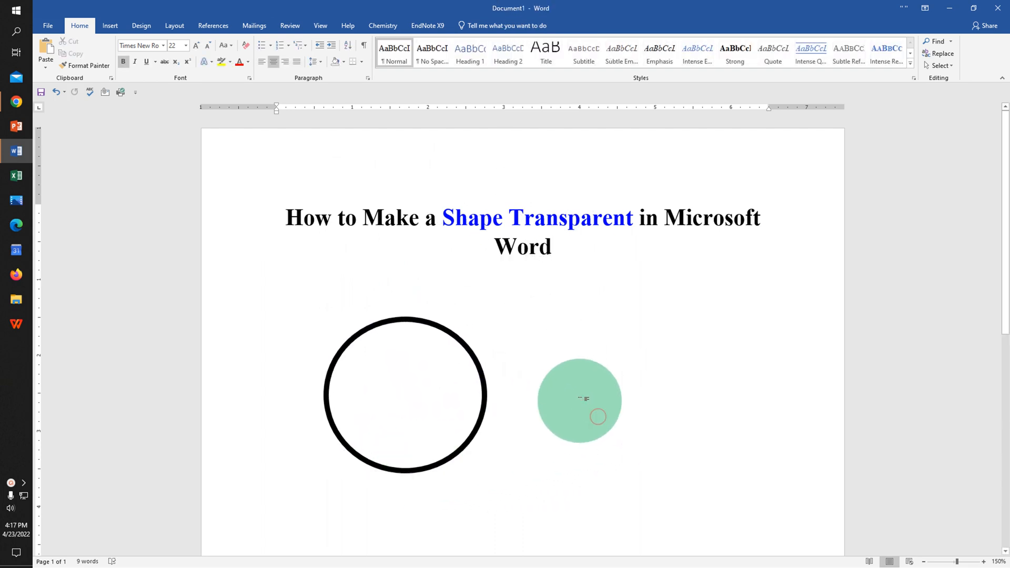
# Draw a Heart shape from Basic Shapes to the right of the circle
pyautogui.click(110, 25)
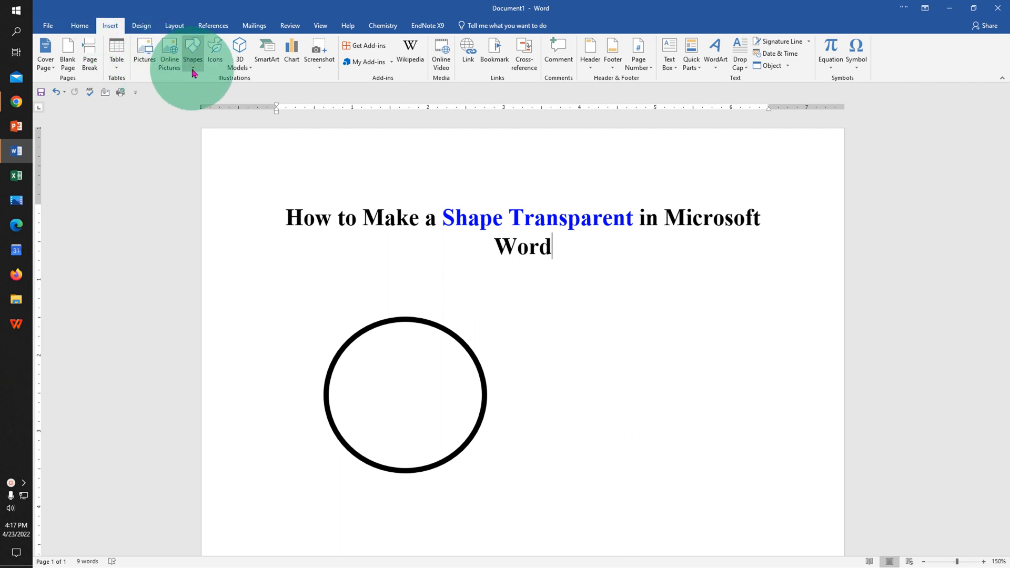
pyautogui.click(193, 51)
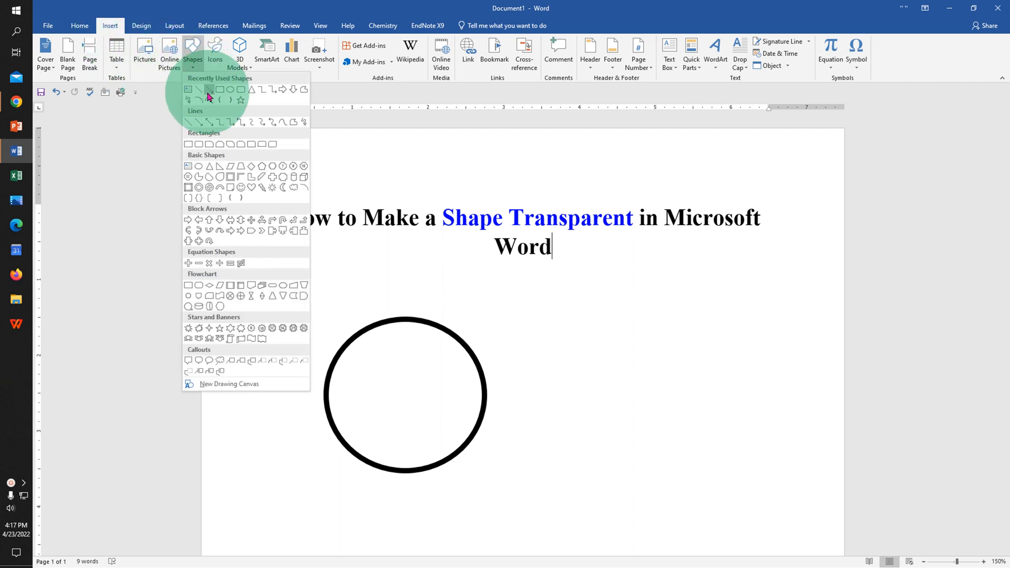
pyautogui.moveTo(252, 187)
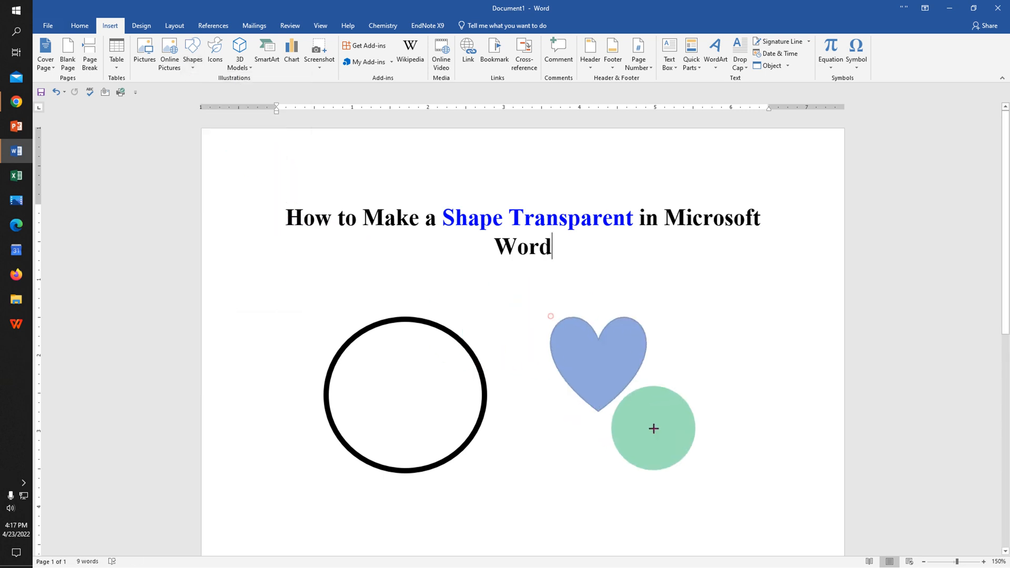
pyautogui.click(595, 357)
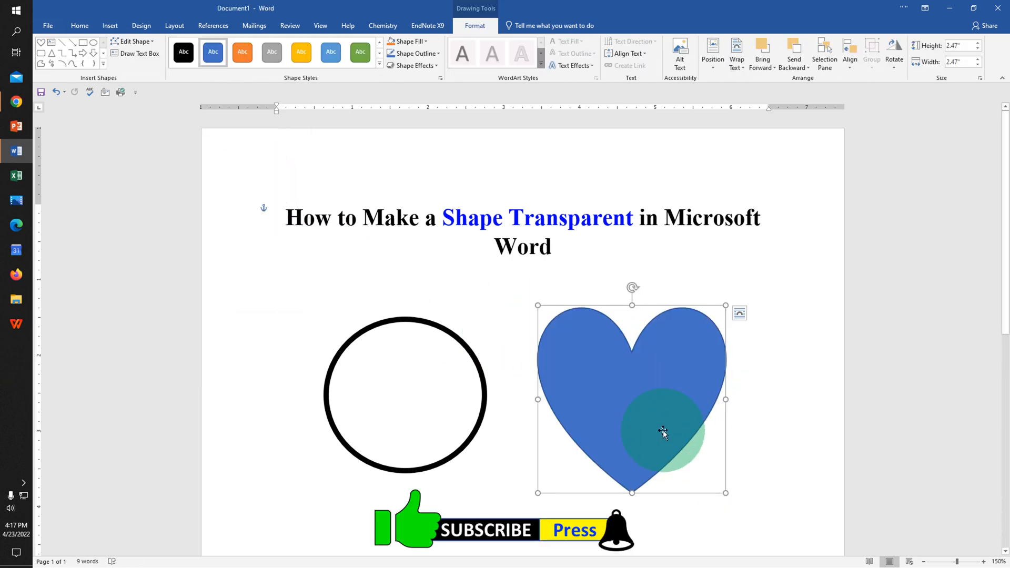
# Open the Format Shape pane for the heart
pyautogui.moveTo(662, 432); pyautogui.dragTo(631, 389)
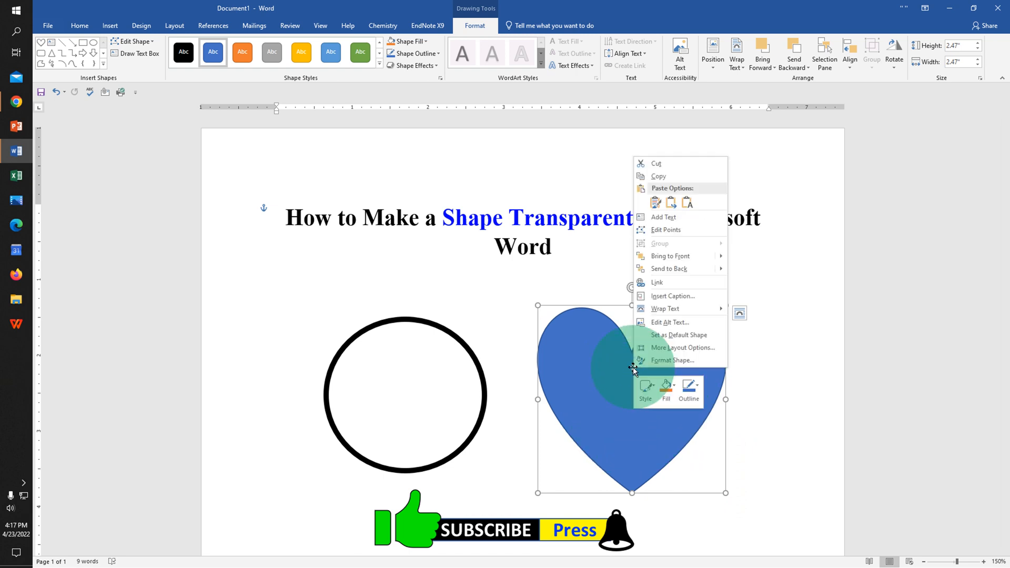
pyautogui.moveTo(668, 365)
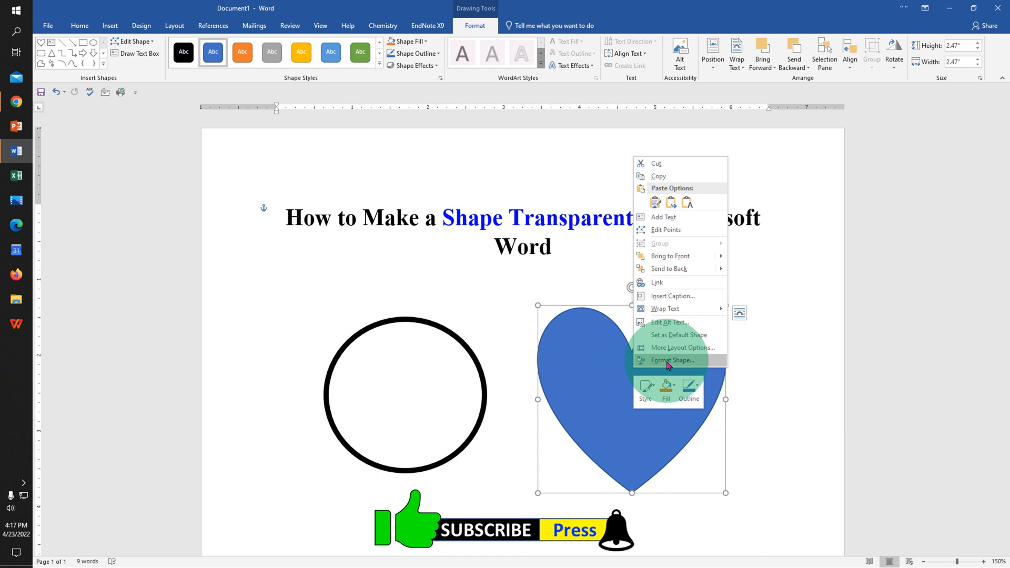
pyautogui.click(671, 359)
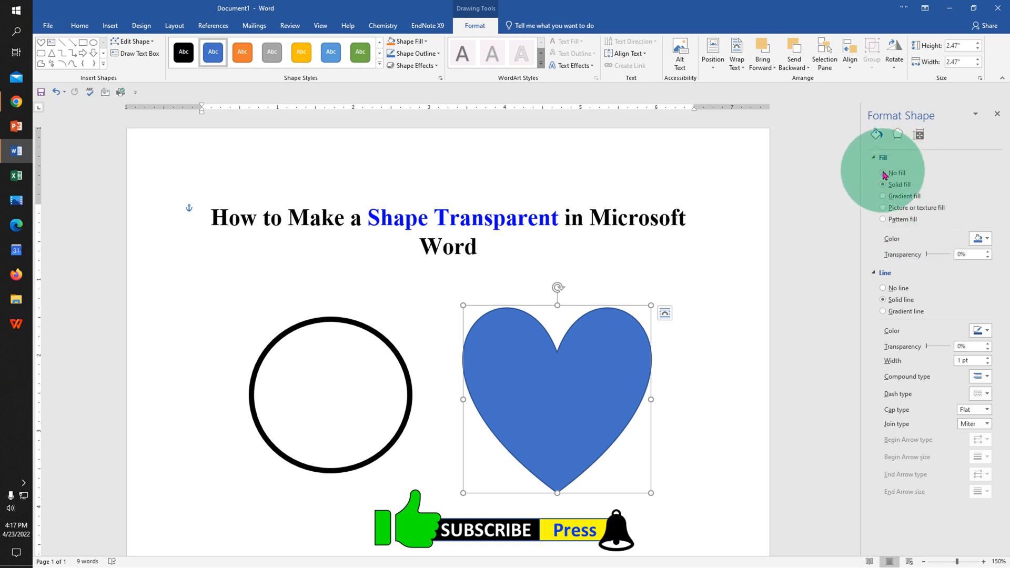
# Give the heart No fill and a black outline 5 pt wide
pyautogui.click(882, 172)
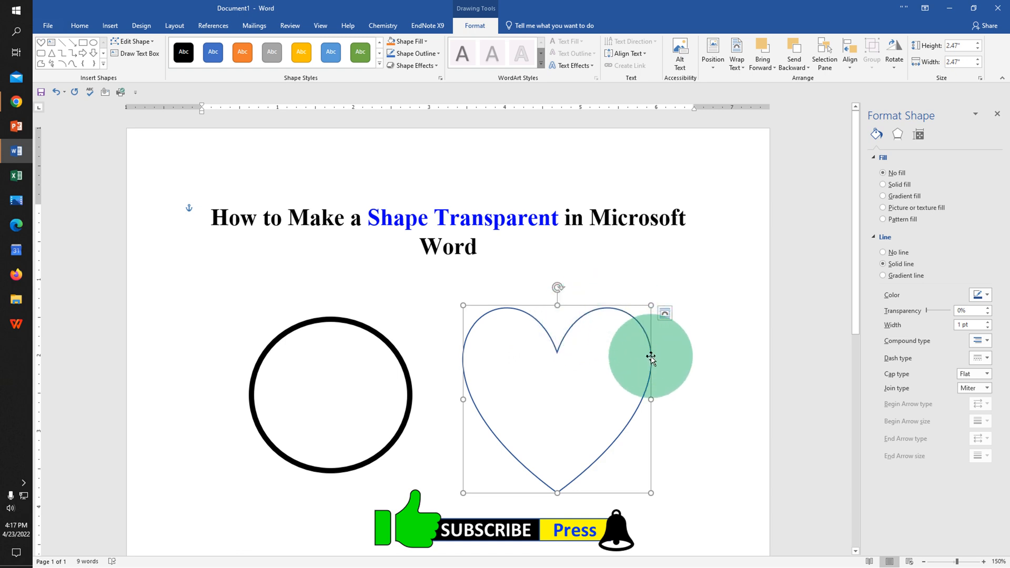
pyautogui.click(980, 295)
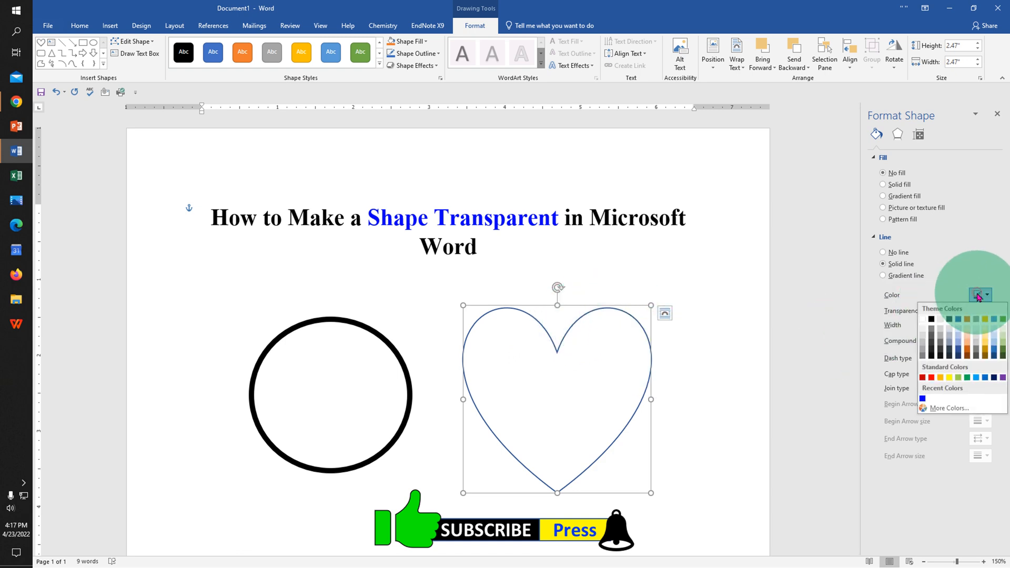
pyautogui.click(923, 318)
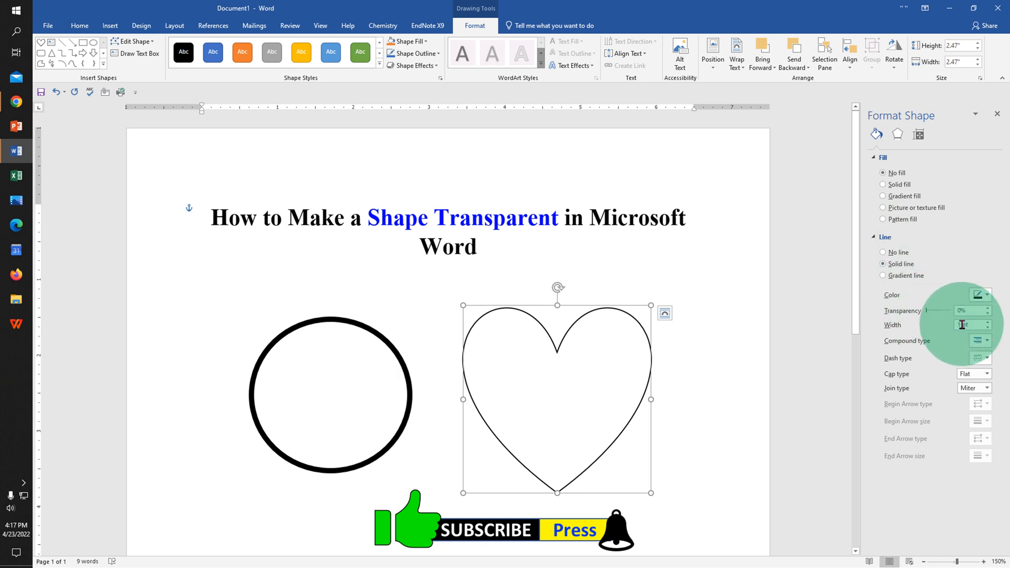
pyautogui.click(970, 325)
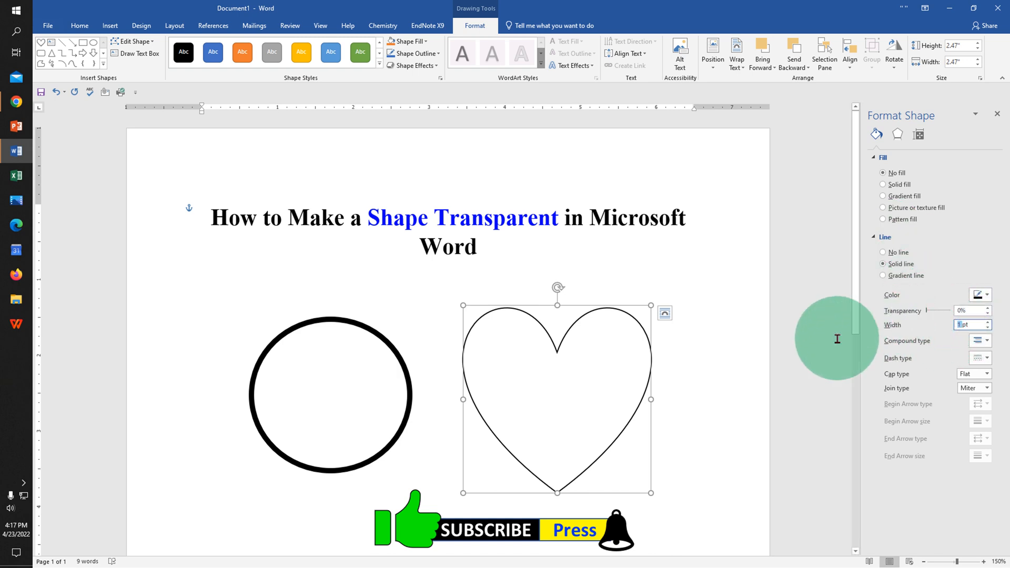
pyautogui.write('5pt')
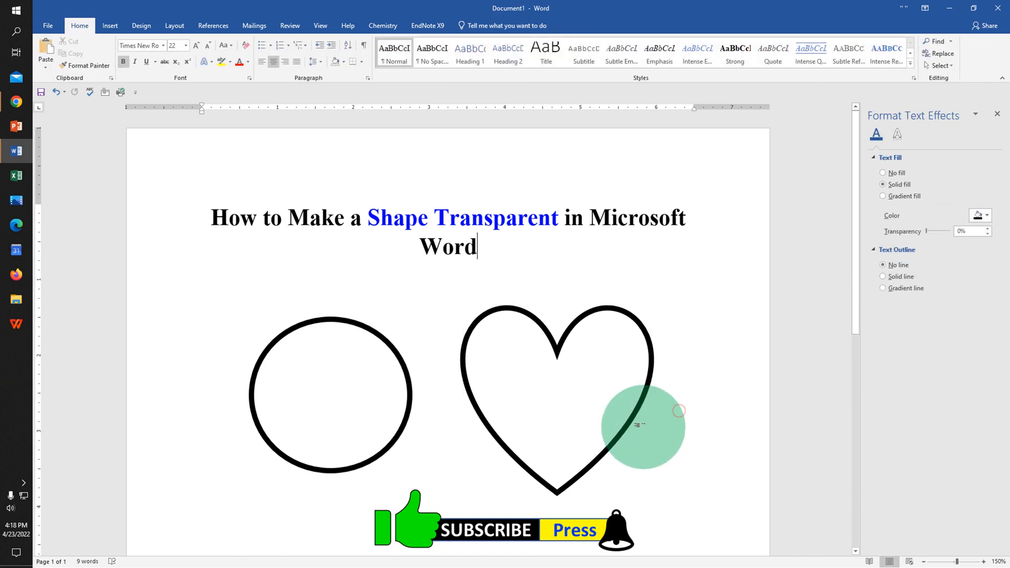
# Drag the outlined heart up over the title, then deselect it
pyautogui.click(623, 423)
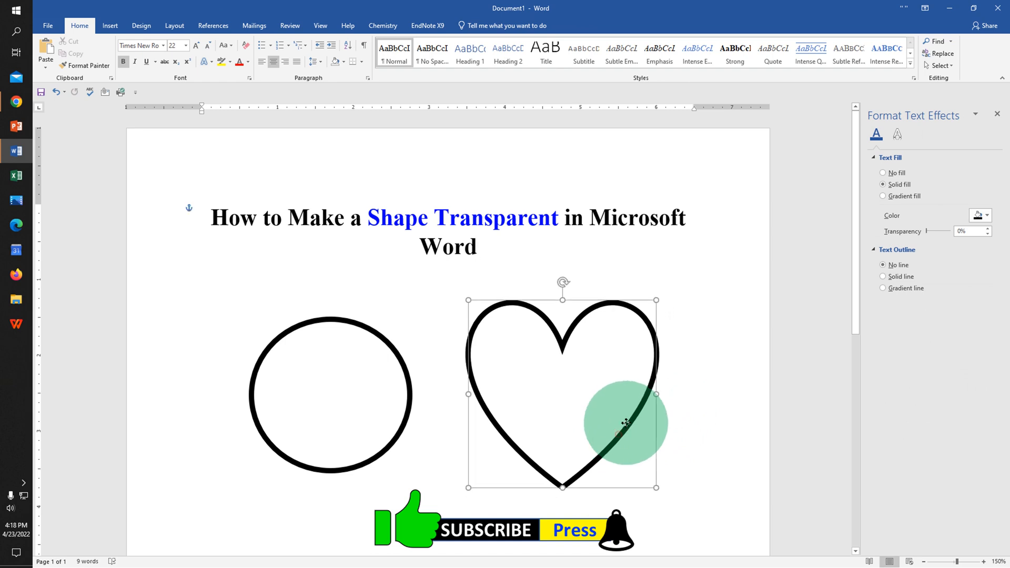
pyautogui.moveTo(625, 423); pyautogui.dragTo(604, 303)
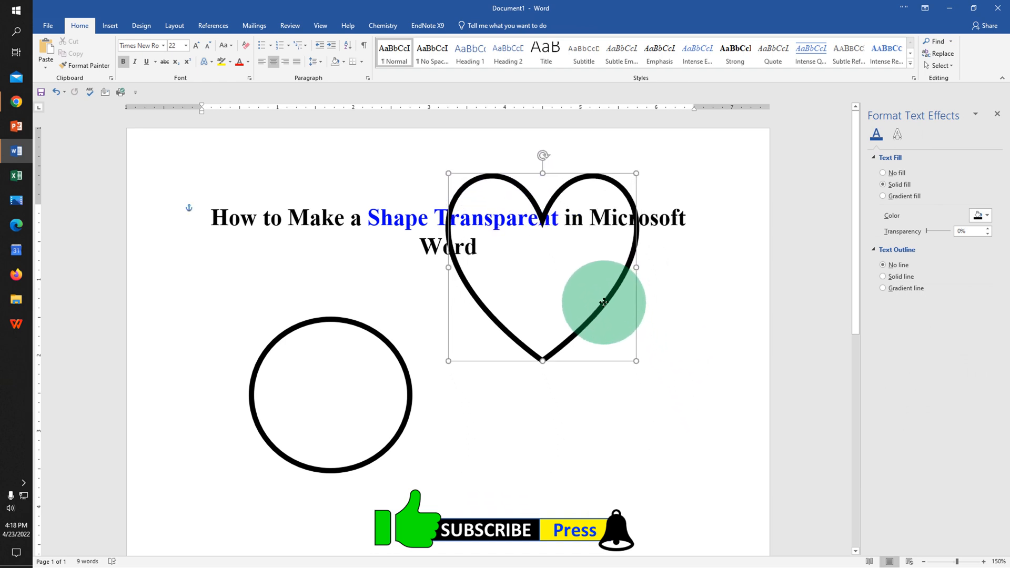
pyautogui.moveTo(603, 304); pyautogui.dragTo(425, 295)
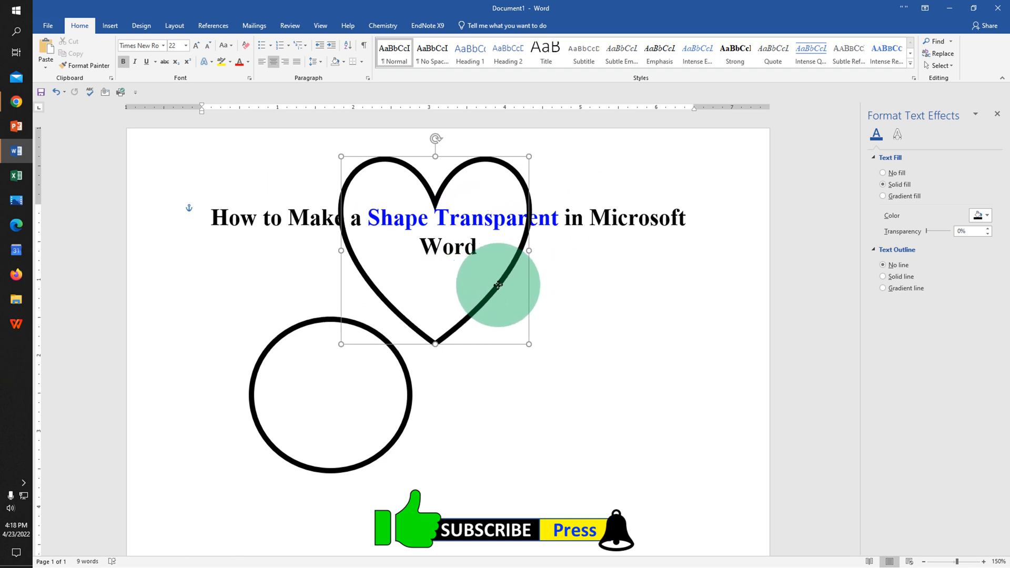
pyautogui.moveTo(496, 285); pyautogui.dragTo(442, 186)
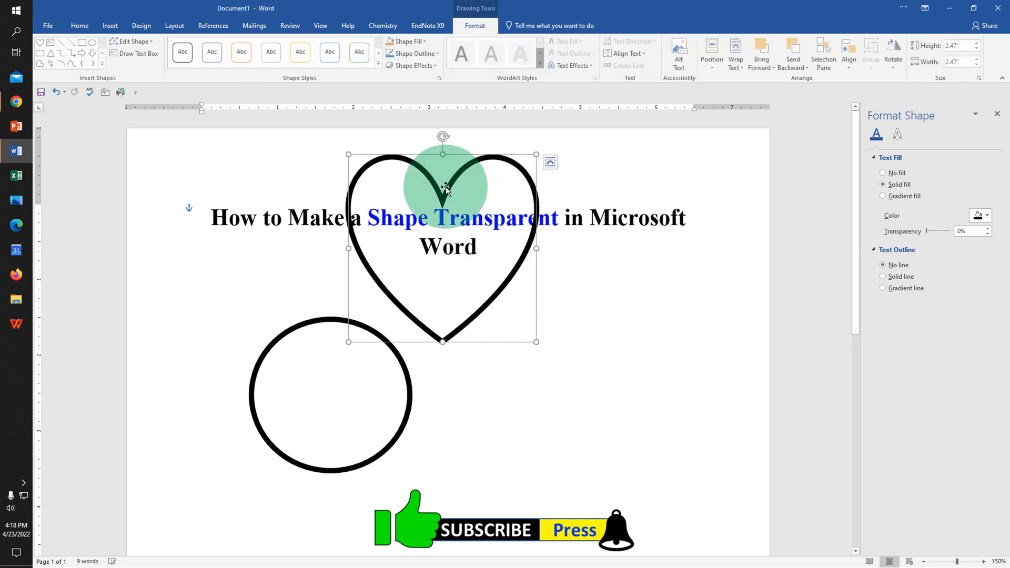
pyautogui.click(560, 481)
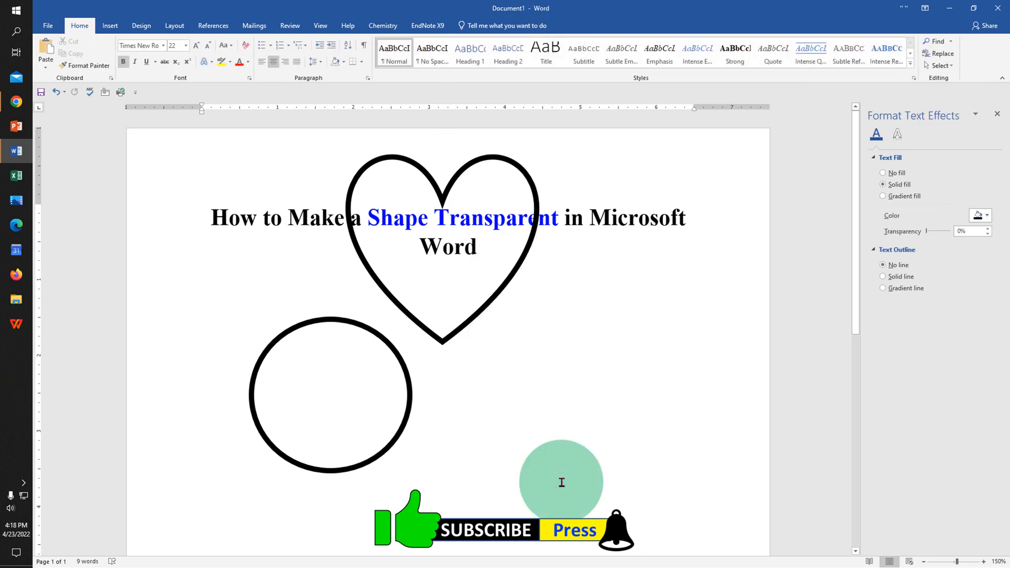
pyautogui.click(478, 246)
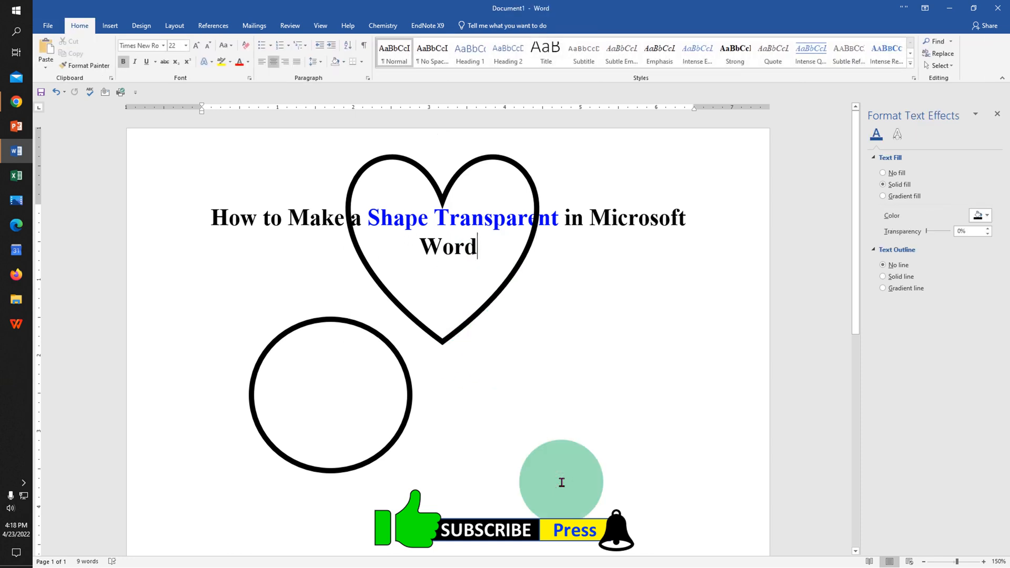